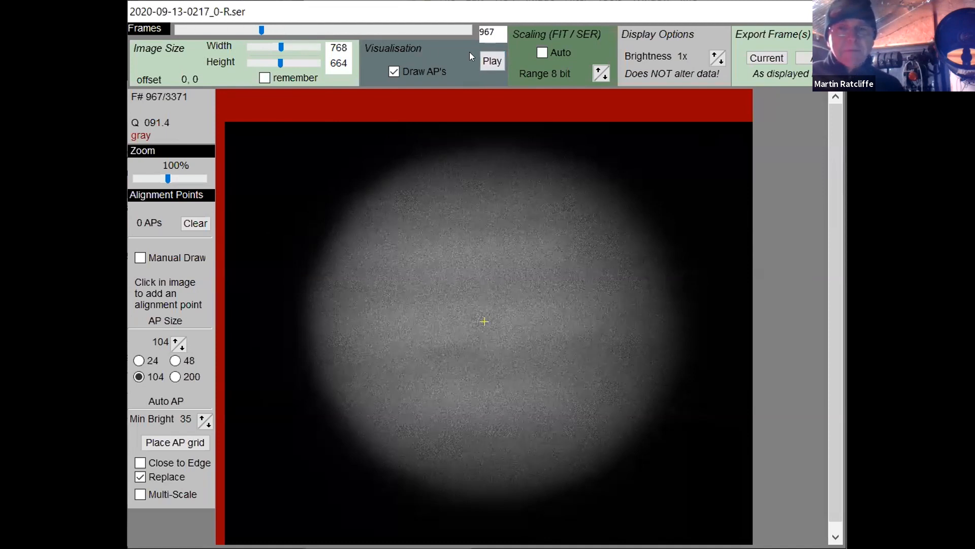
left_click(491, 61)
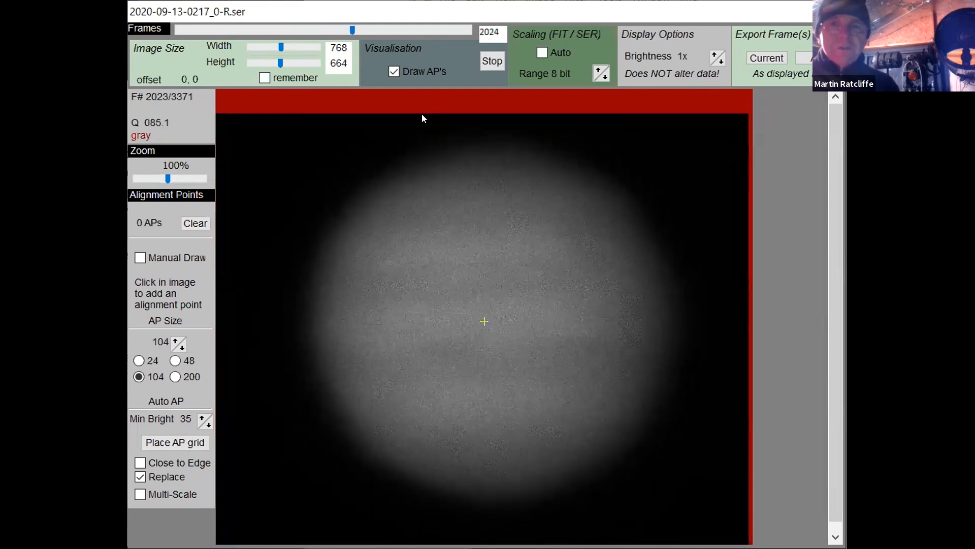
left_click(491, 60)
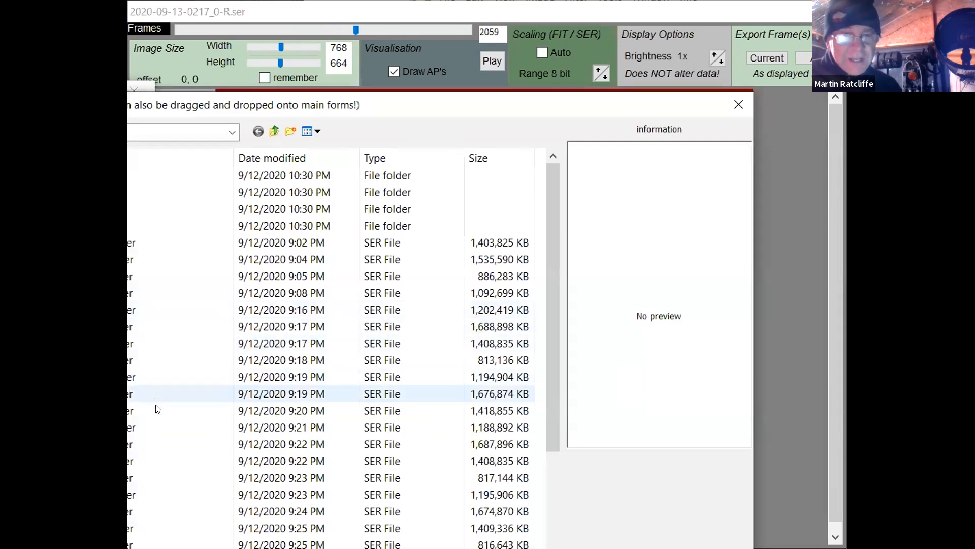
mouse_move(153, 423)
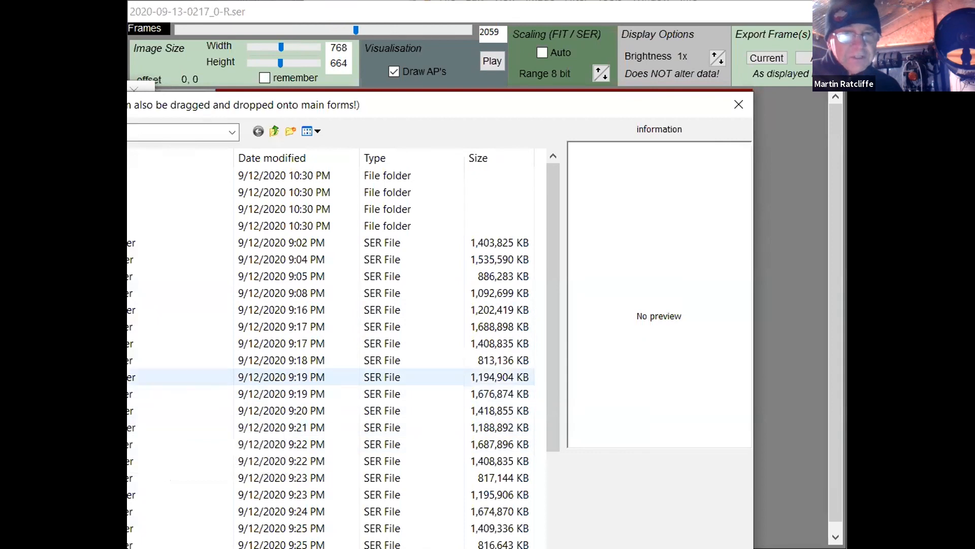
left_click(280, 360)
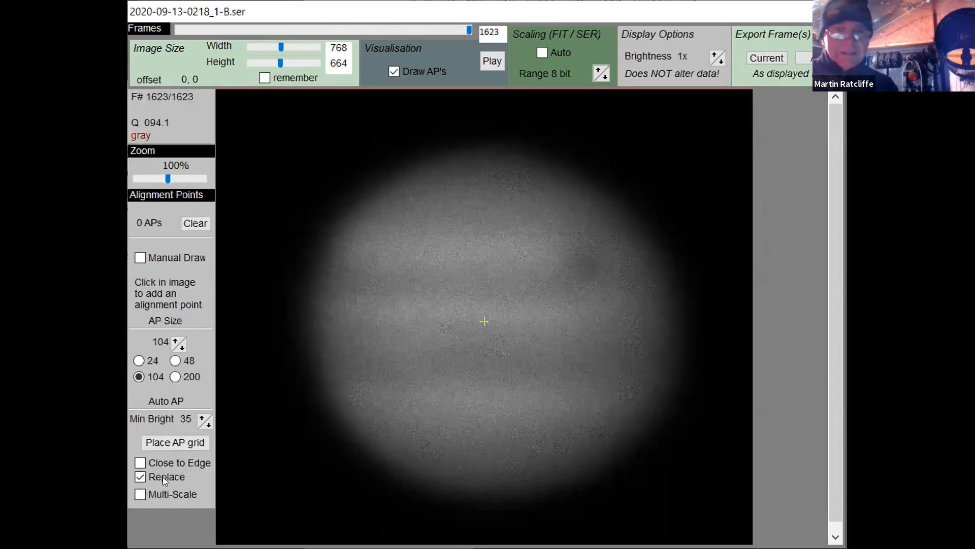
Run the blue-filter sequence showing the dark Great Red Spot, pausing at frame 1190
left_click(491, 61)
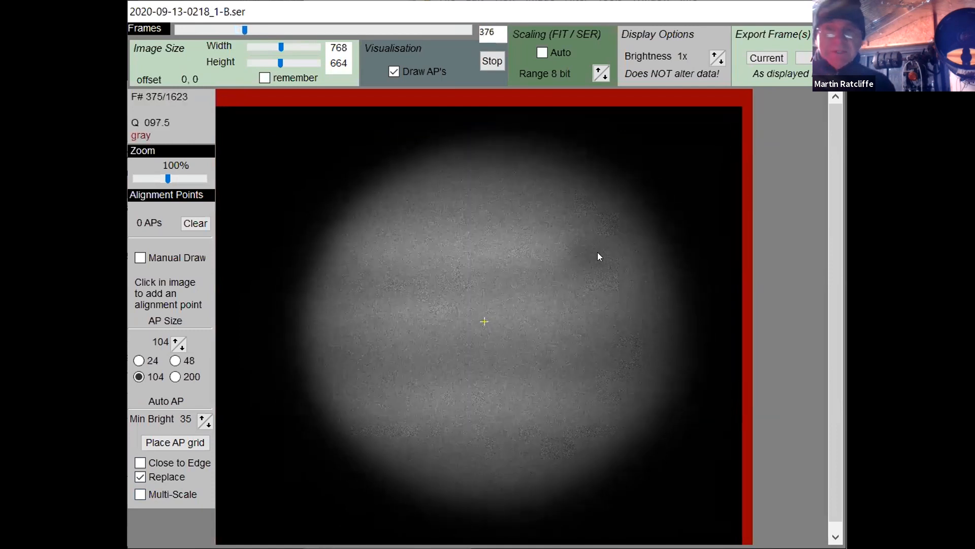
left_click_drag(244, 29, 252, 29)
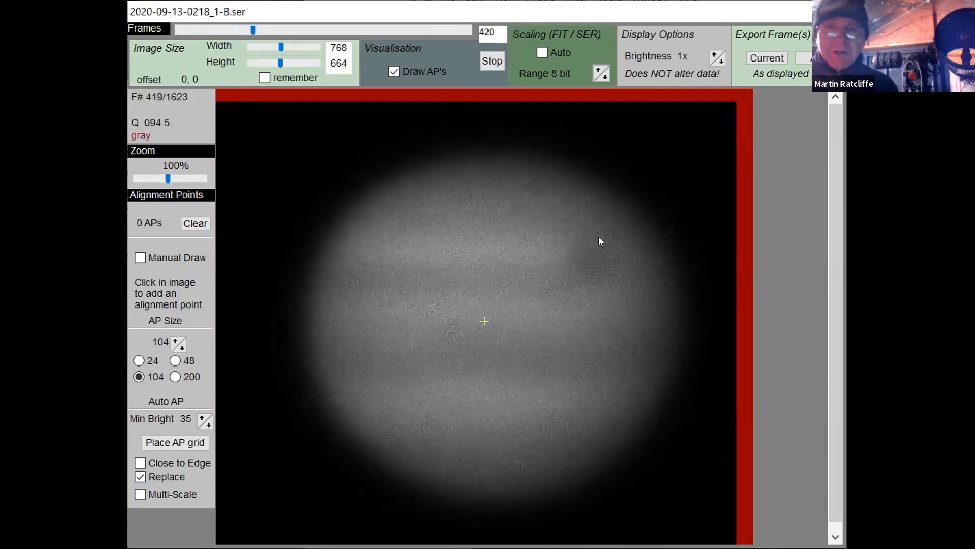
left_click_drag(253, 30, 260, 29)
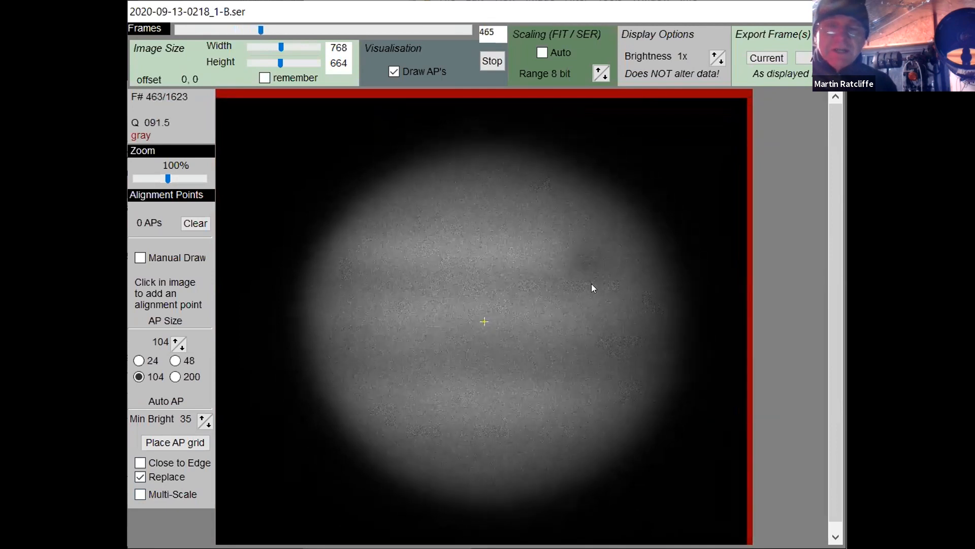
left_click_drag(261, 29, 269, 29)
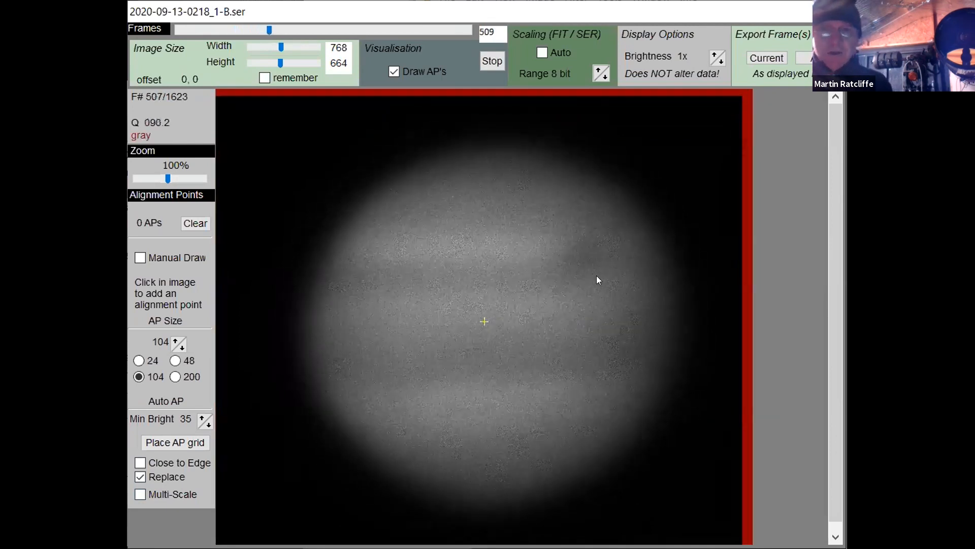
left_click_drag(269, 29, 277, 30)
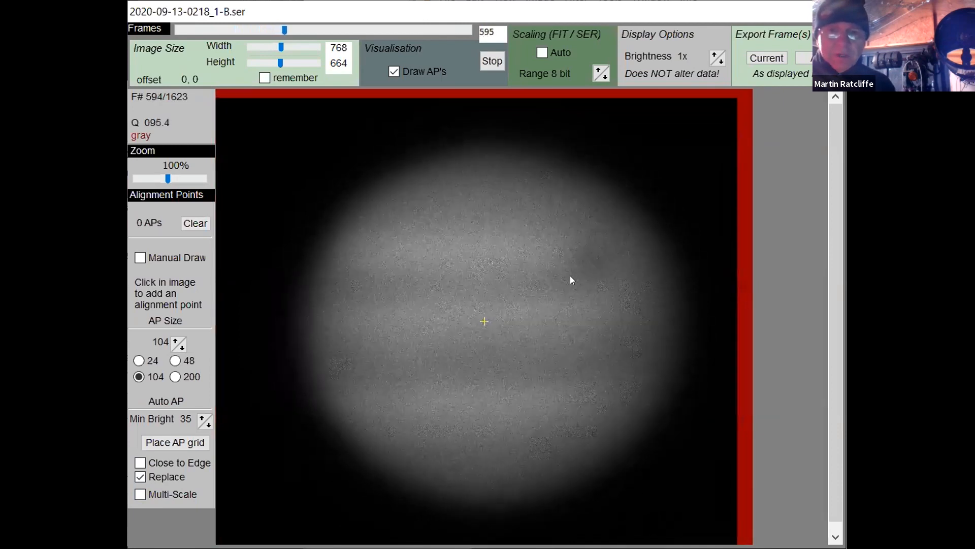
left_click_drag(285, 29, 293, 30)
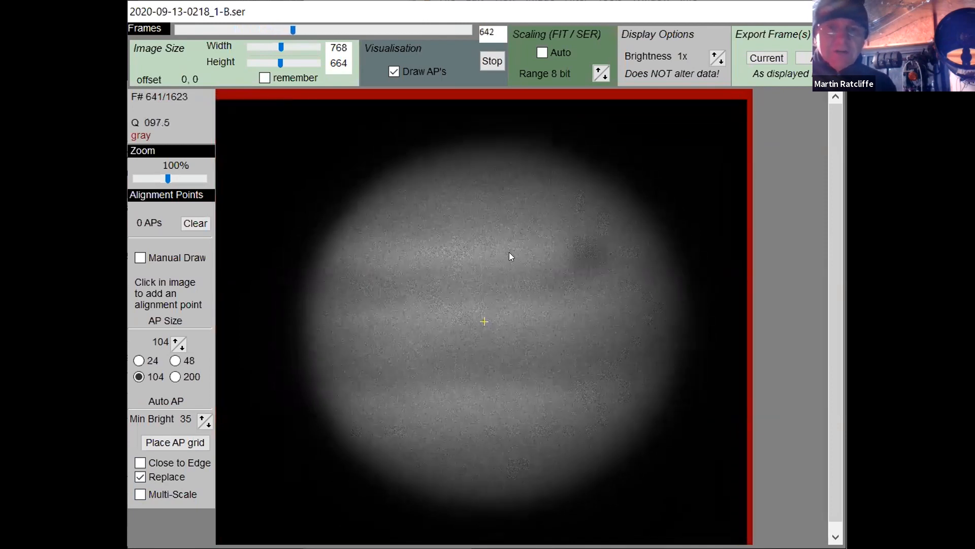
left_click_drag(293, 30, 299, 30)
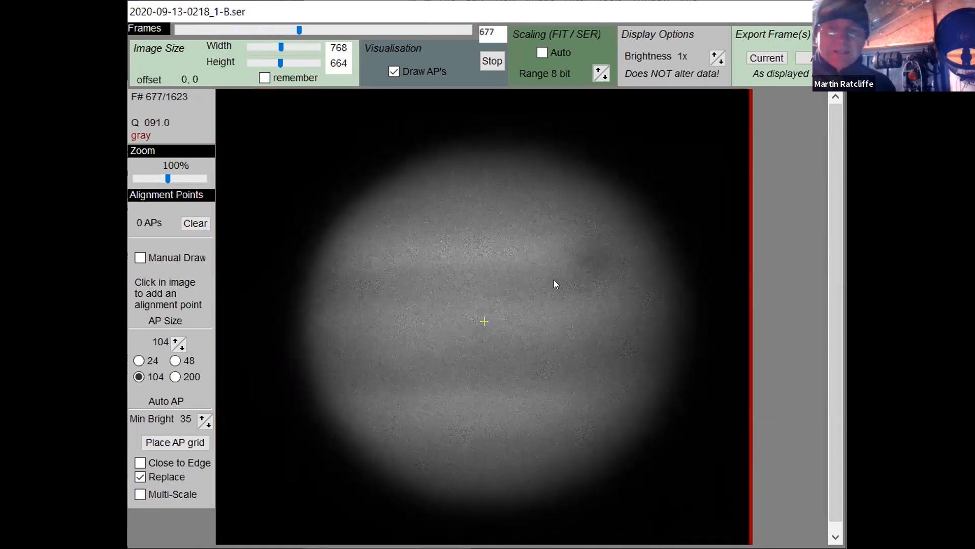
left_click_drag(299, 30, 307, 30)
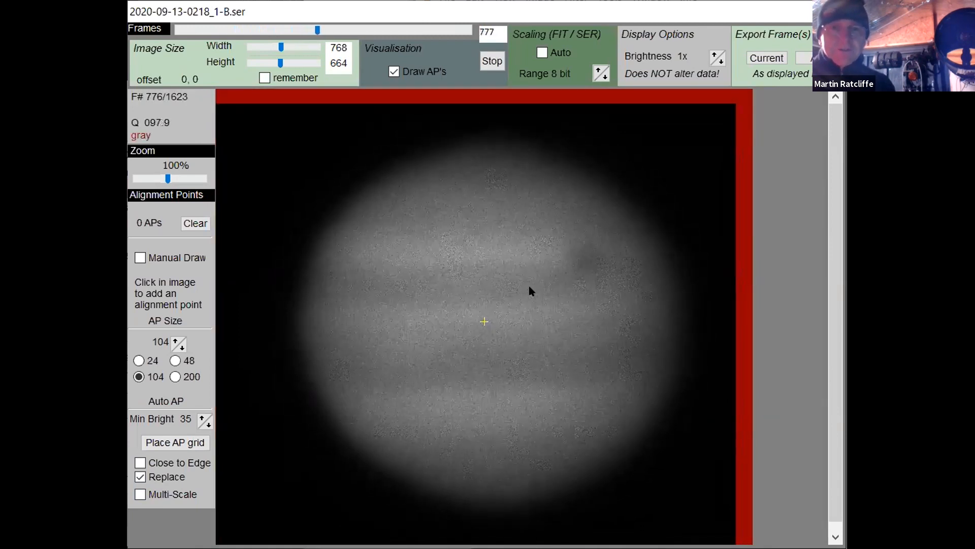
left_click_drag(318, 29, 326, 29)
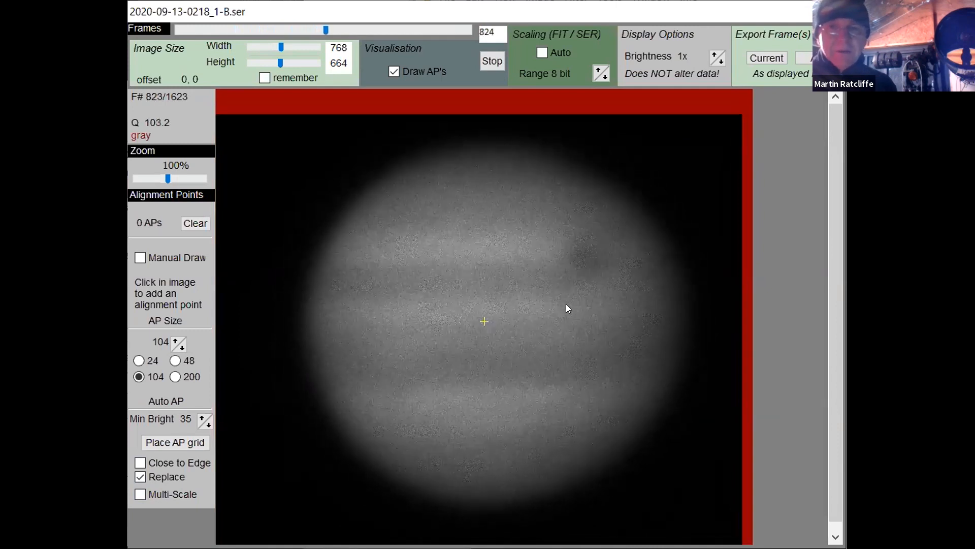
left_click_drag(327, 30, 333, 30)
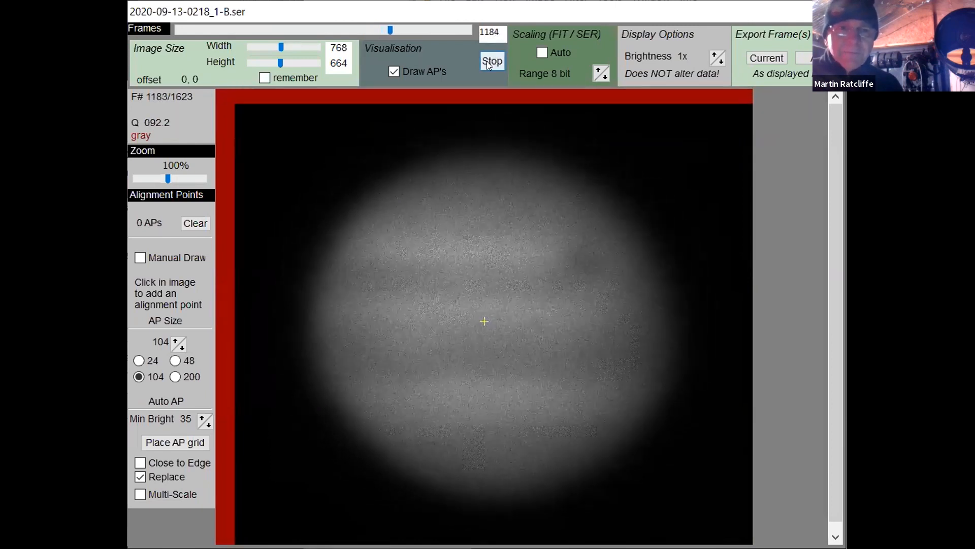
left_click(491, 61)
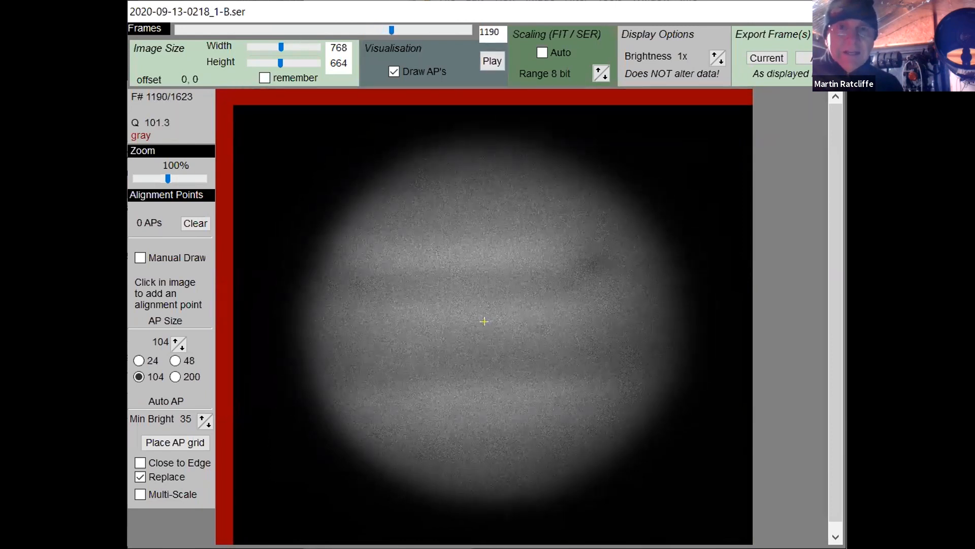